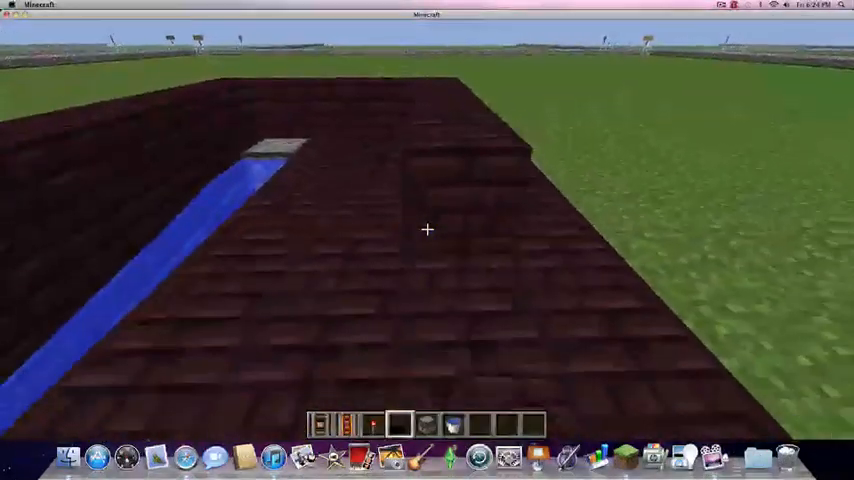
mouse_move(428, 230)
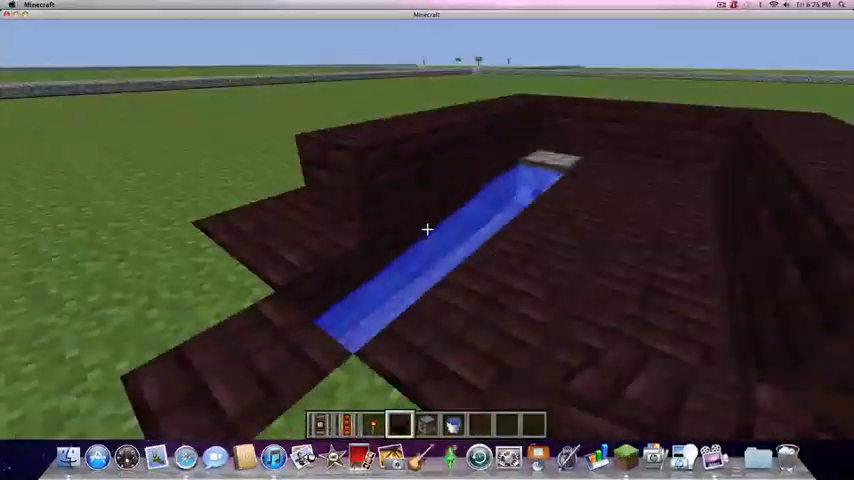
mouse_move(428, 230)
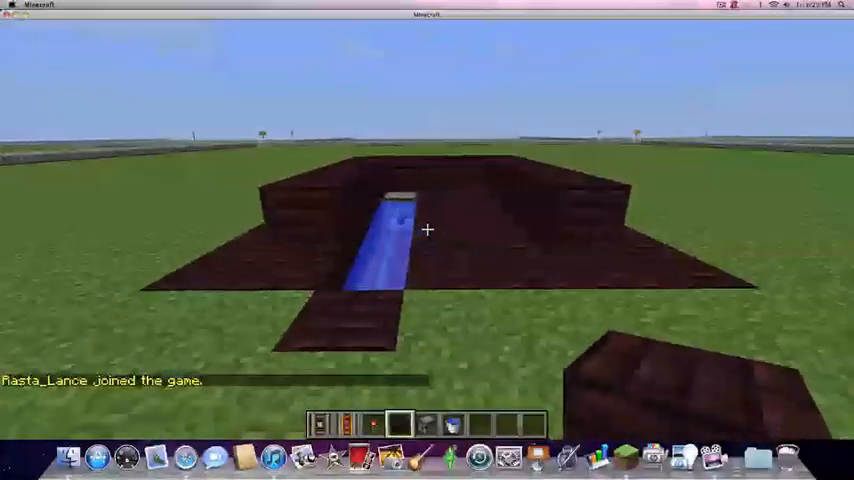
mouse_move(428, 230)
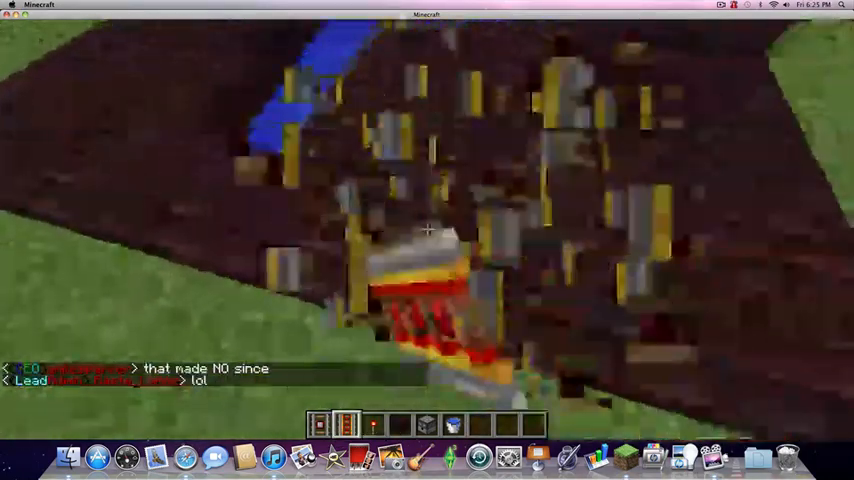
mouse_move(428, 230)
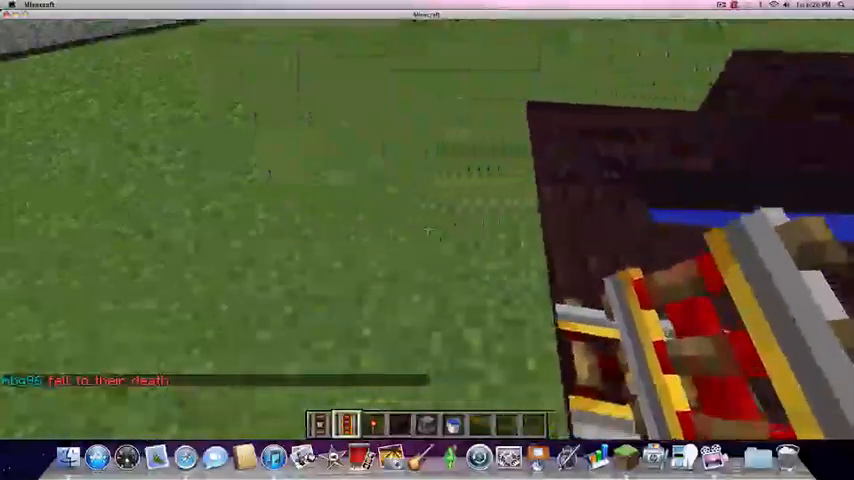
mouse_move(428, 228)
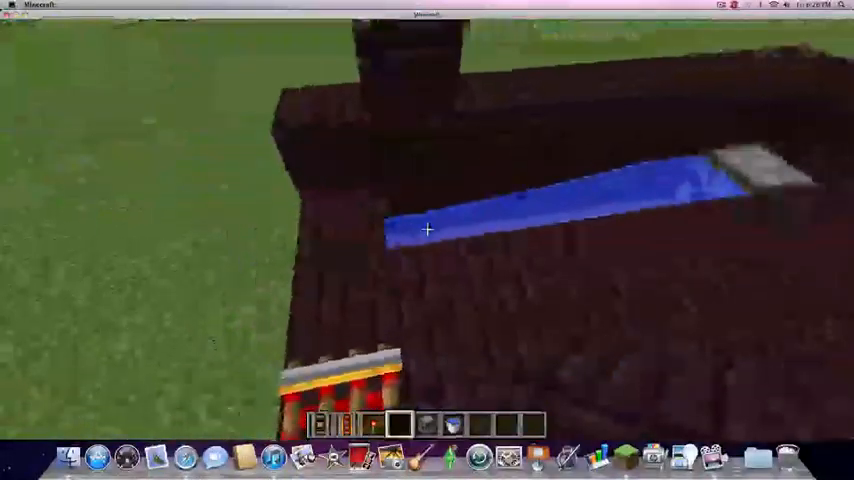
mouse_move(428, 230)
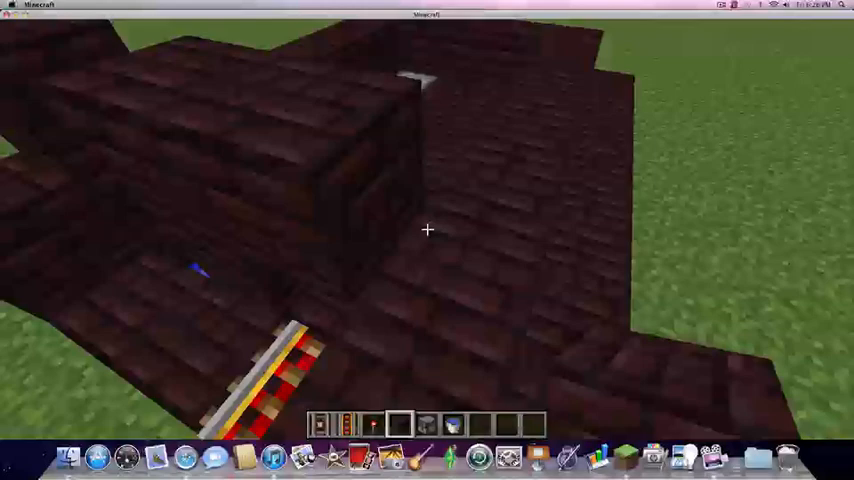
Step: Pause the game to bring up the game menu over the nether brick structure
key(Escape)
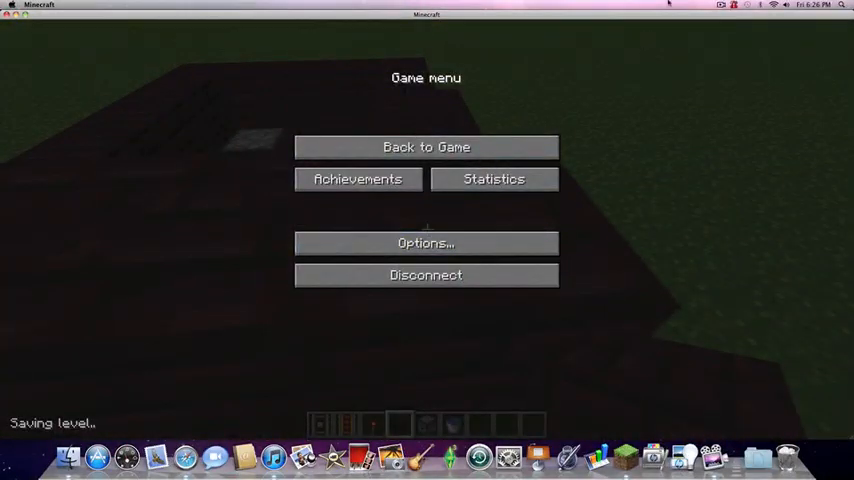
click(720, 4)
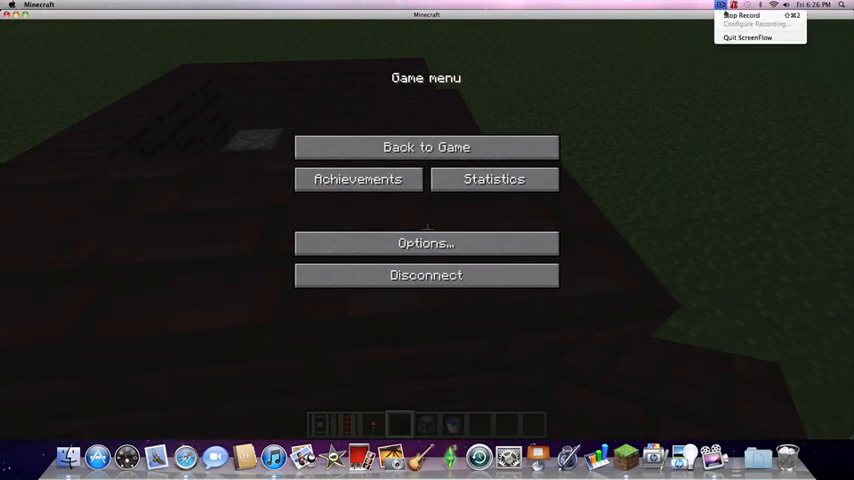